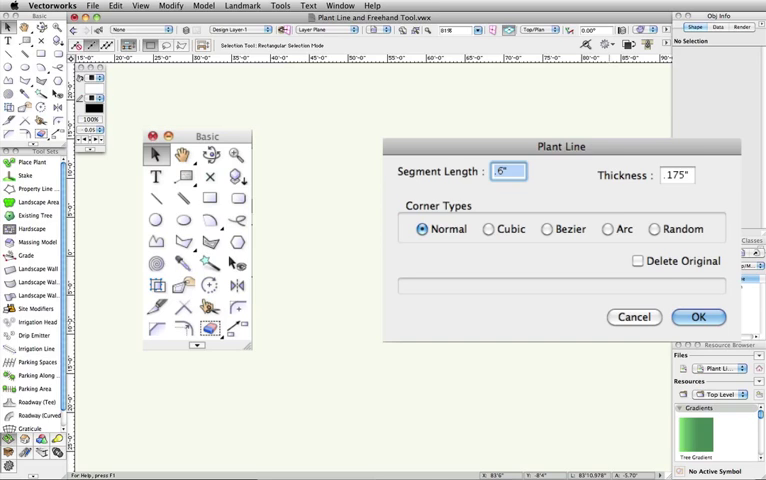
Cancel the Plant Line settings dialog without converting anything
{"action": "left_click", "coordinate": [698, 316]}
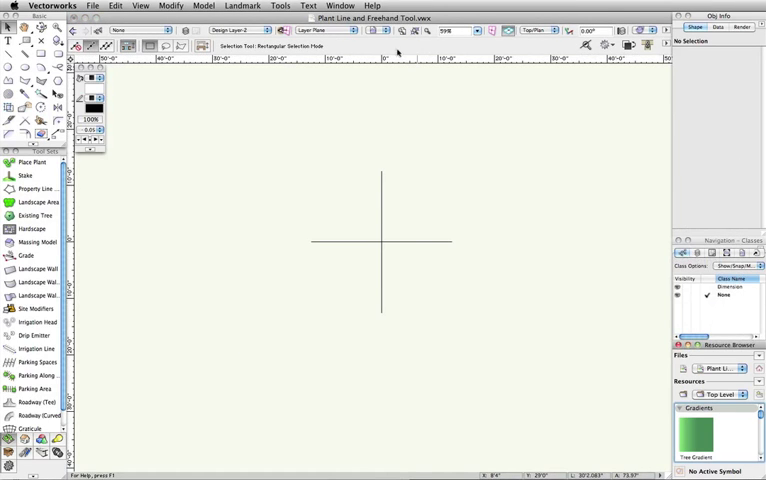
Draw a circle by radius to the right of the origin for the tree canopy
{"action": "left_click", "coordinate": [384, 32]}
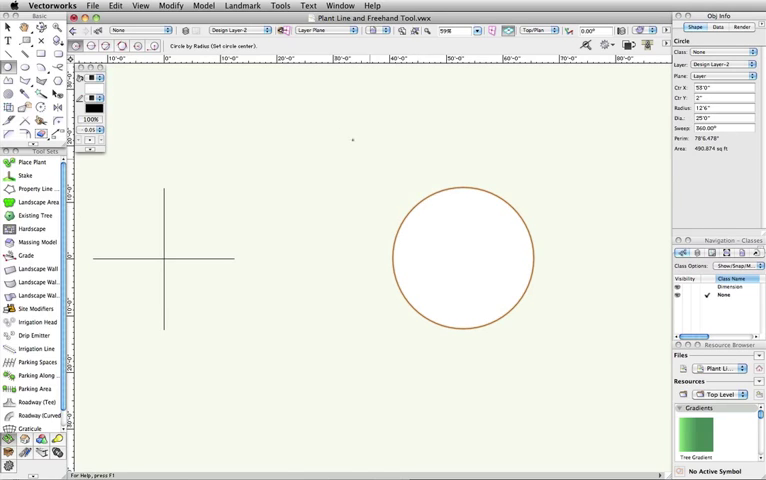
{"action": "left_click", "coordinate": [242, 6]}
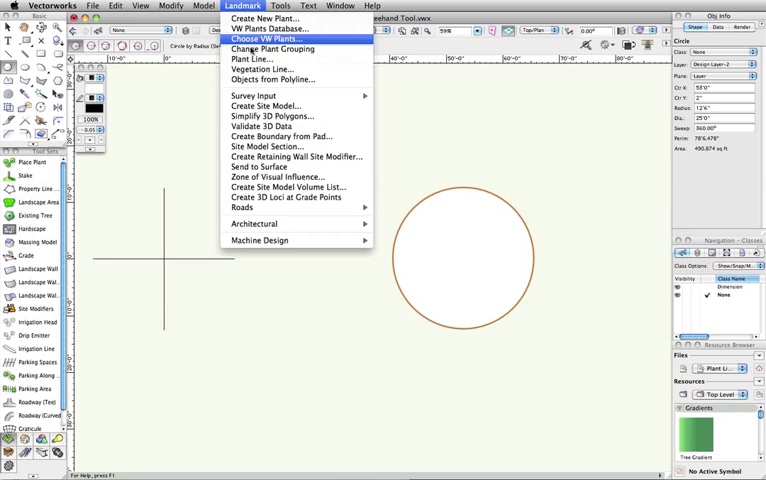
Choose Landmark > Plant Line for the circle with Delete Original checked
{"action": "left_click", "coordinate": [248, 58]}
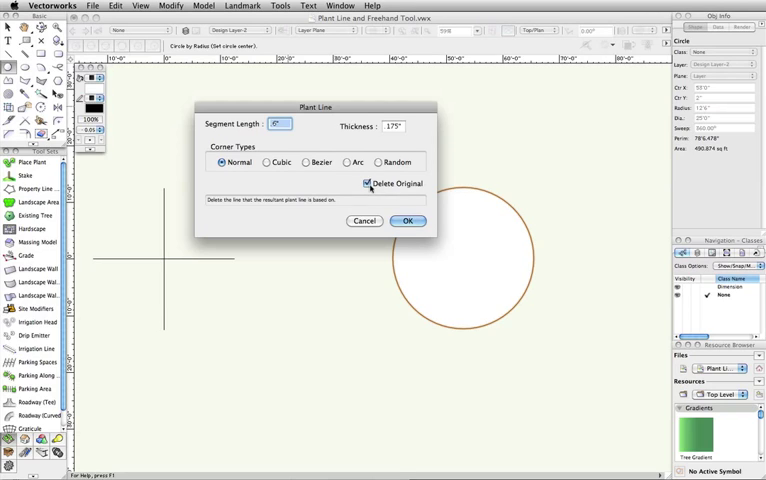
{"action": "left_click", "coordinate": [406, 220]}
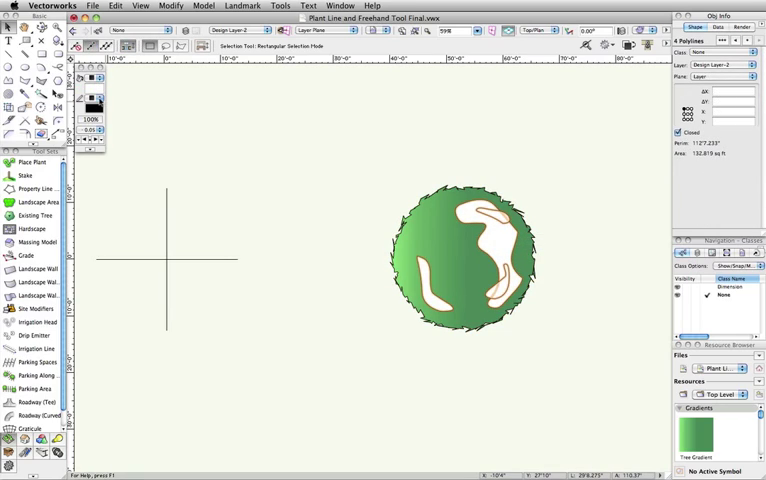
Convert to a jagged plant outline with green gradient fill and freehand shading polygons
{"action": "left_click", "coordinate": [90, 78]}
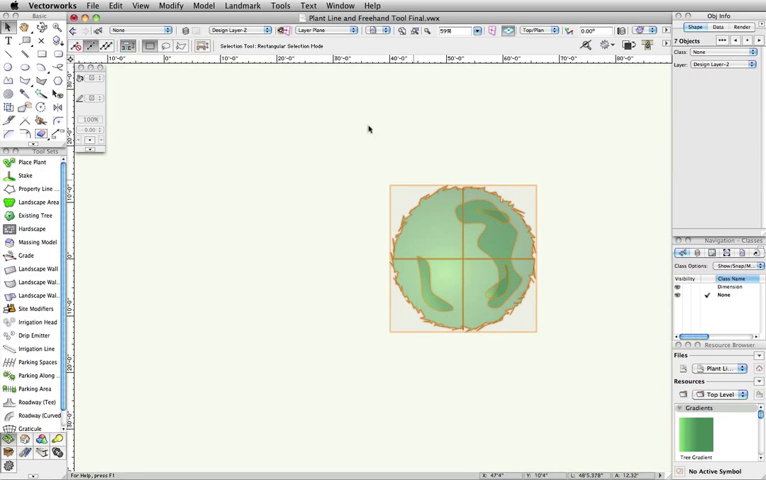
Use Landmark > Create New Plant to define the tree graphics as 'Shade Tree'
{"action": "left_click", "coordinate": [242, 6]}
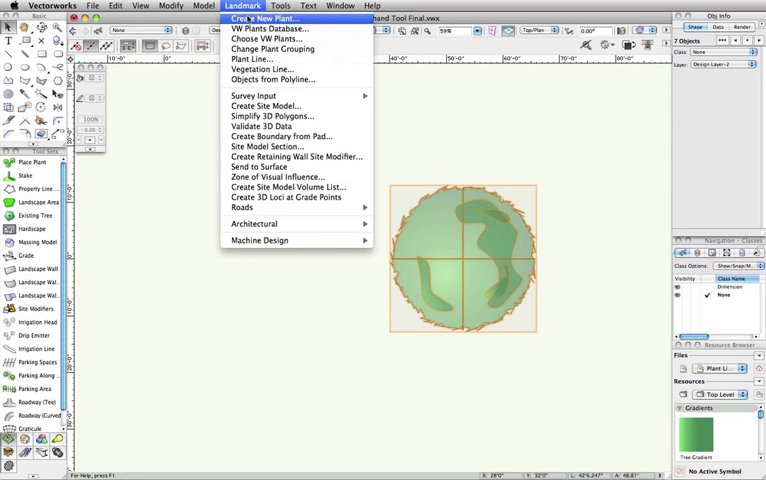
{"action": "left_click", "coordinate": [262, 18]}
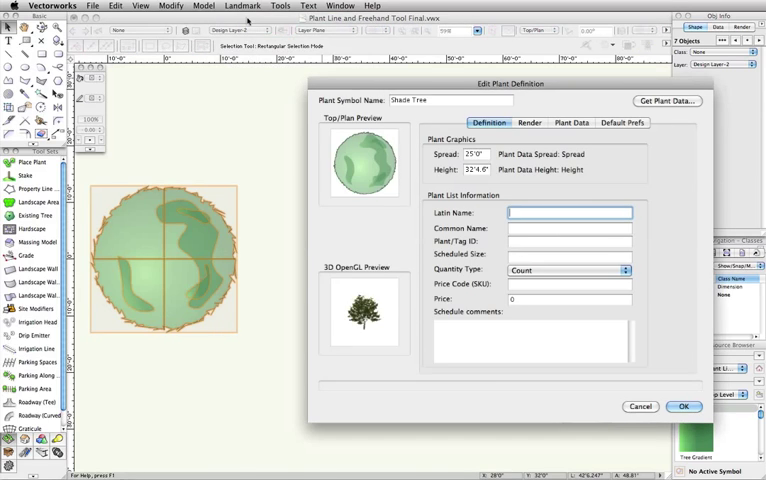